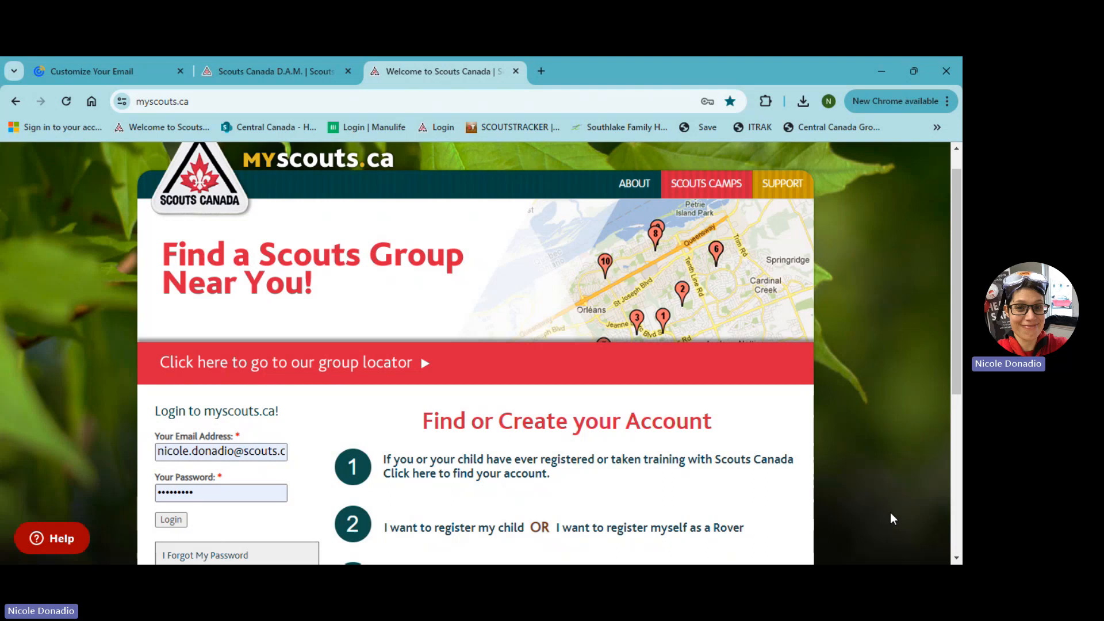
mouse_move(957, 392)
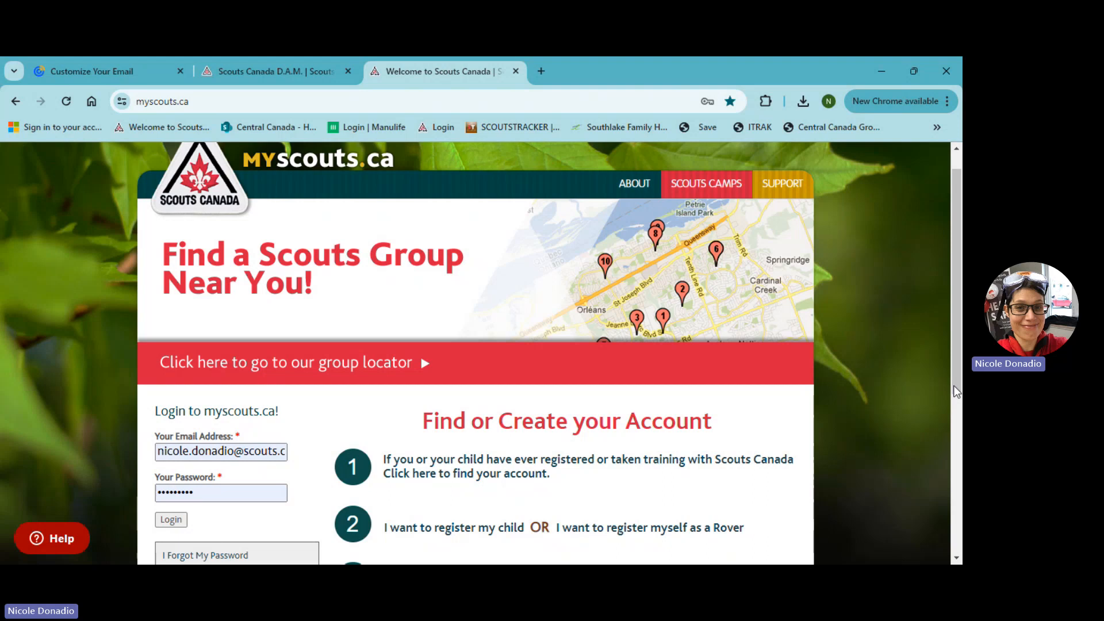
- Submit the prefilled email and password with the Login button
scroll(up, 3)
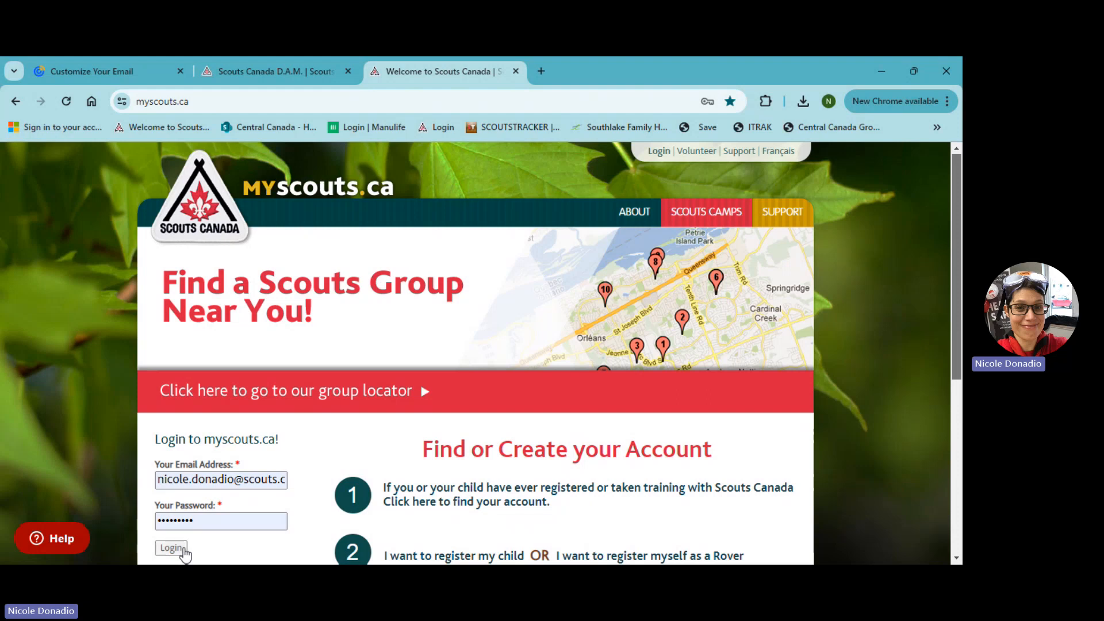
click(172, 548)
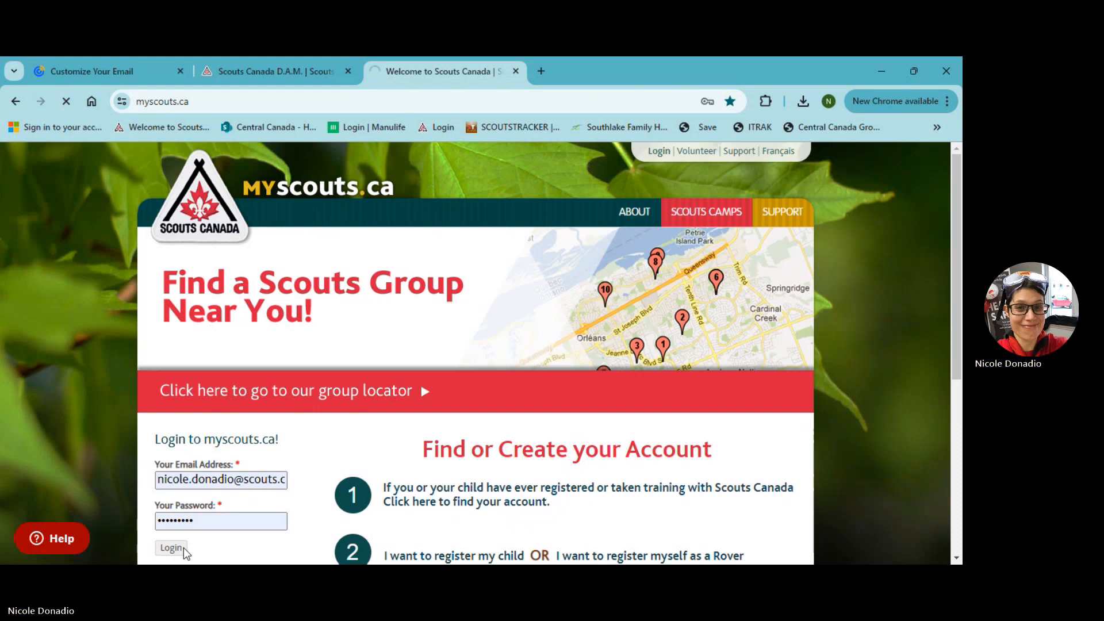
click(171, 548)
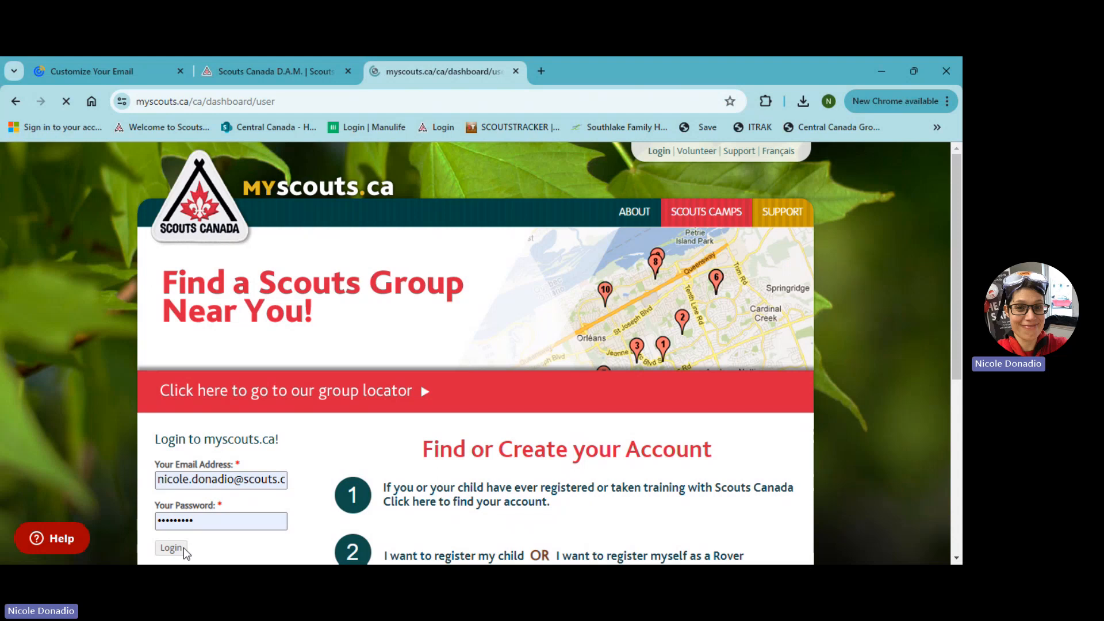
- Choose Register As Volunteer and review the loaded dashboard roles
click(172, 548)
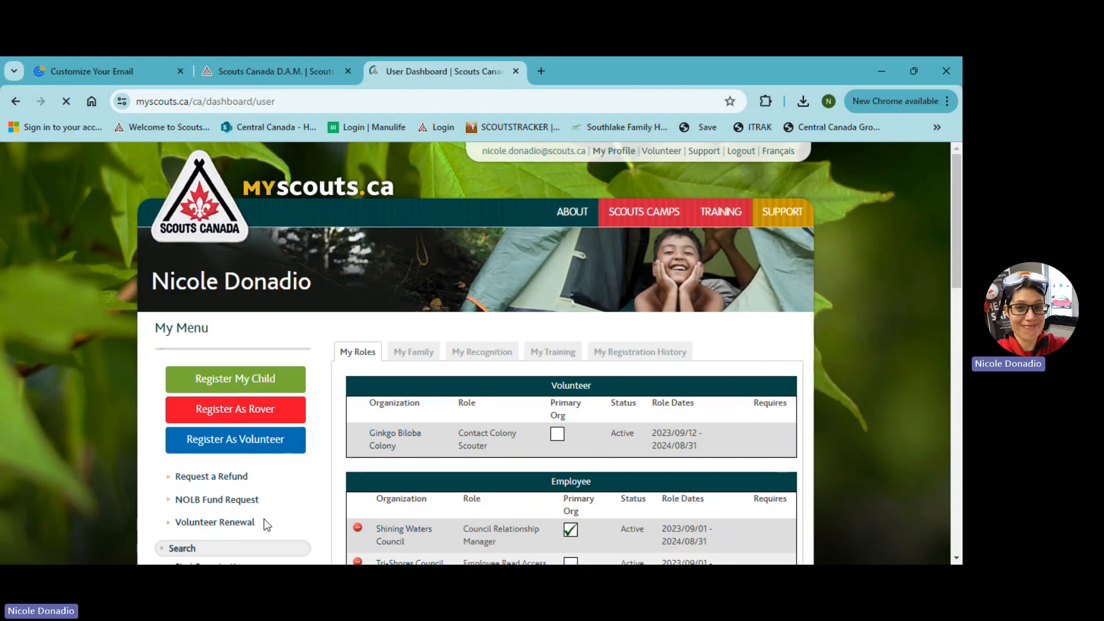
scroll(down, 3)
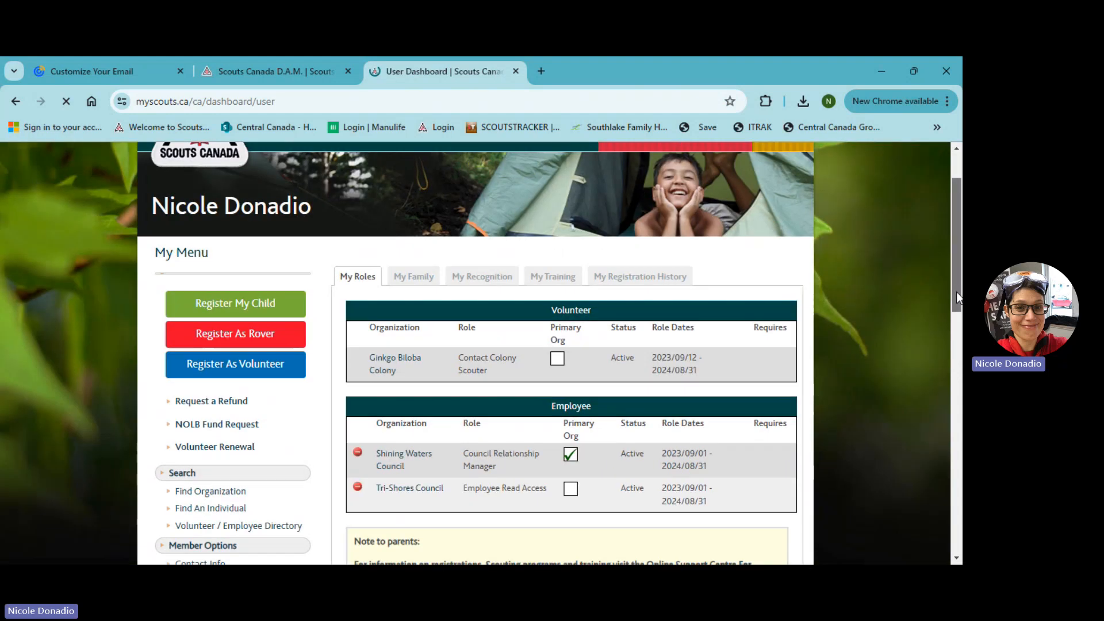
scroll(up, 3)
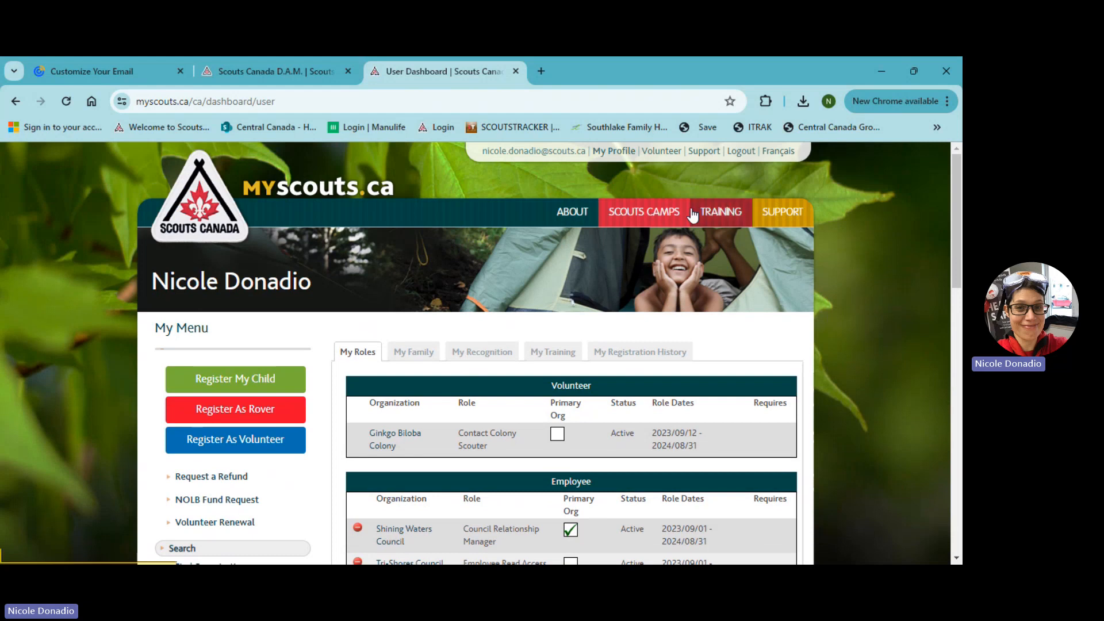
mouse_move(261, 452)
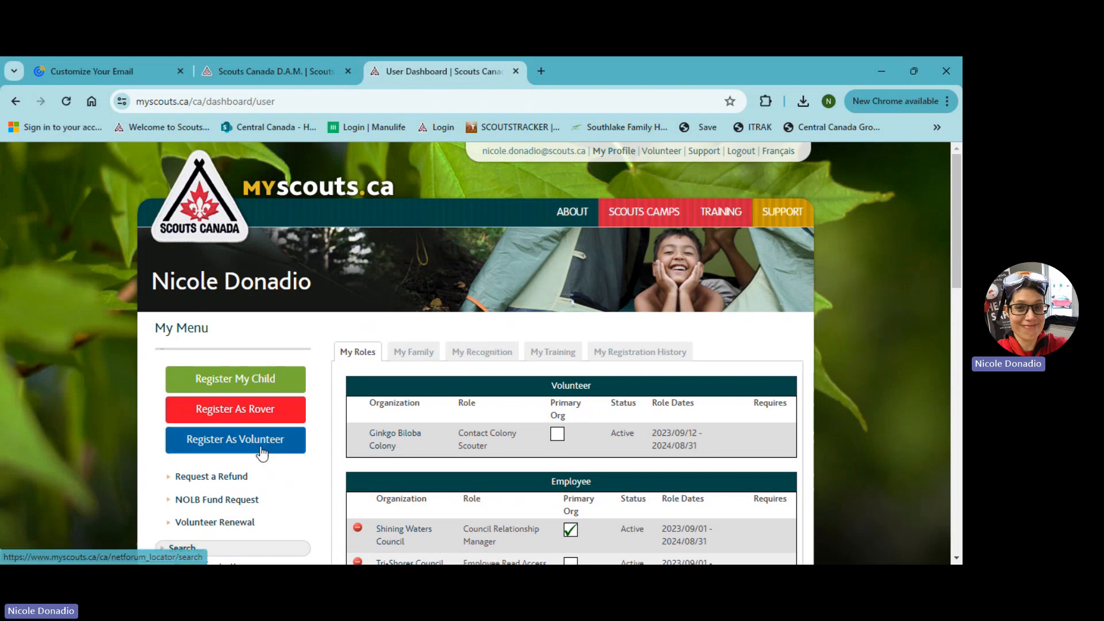
mouse_move(705, 173)
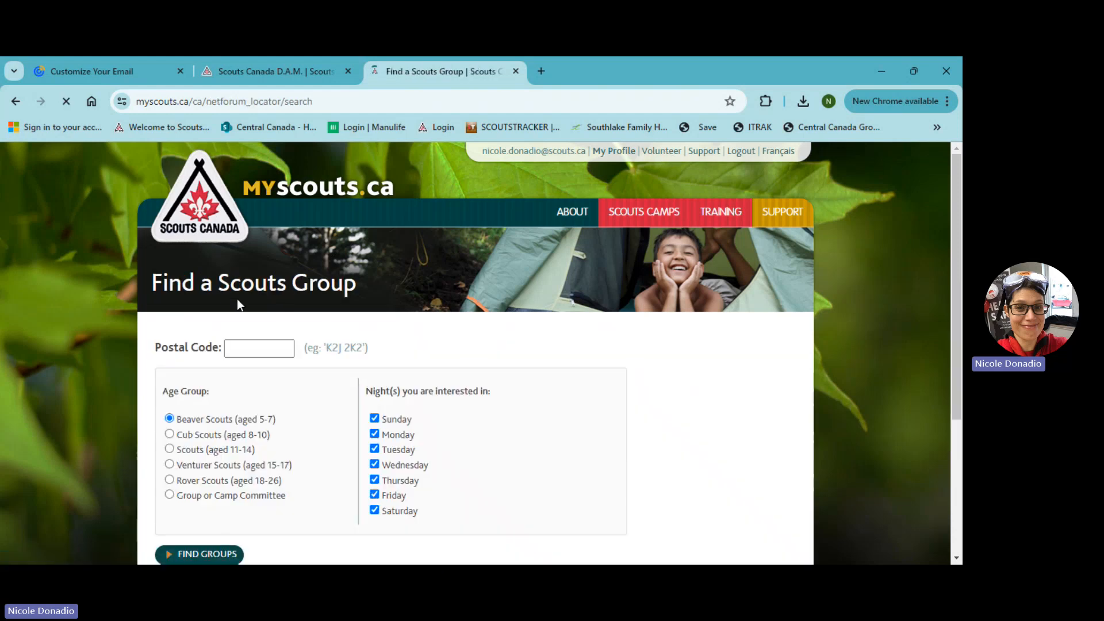
- Enter postal code L3P 2M3 and select Group or Camp Committee
click(258, 348)
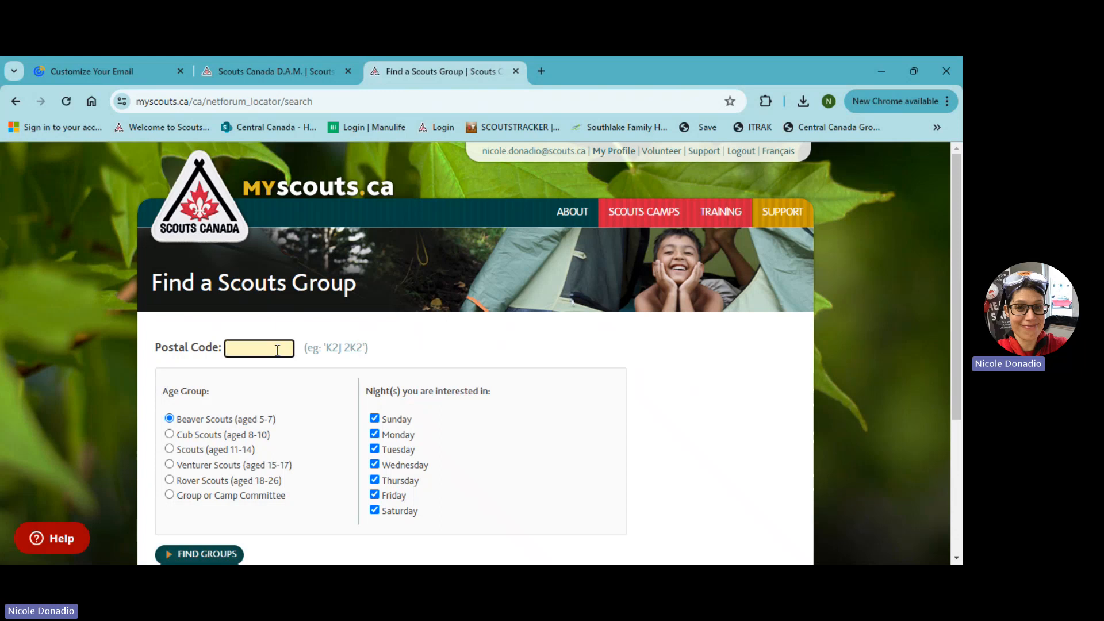
text(L3P 2M3)
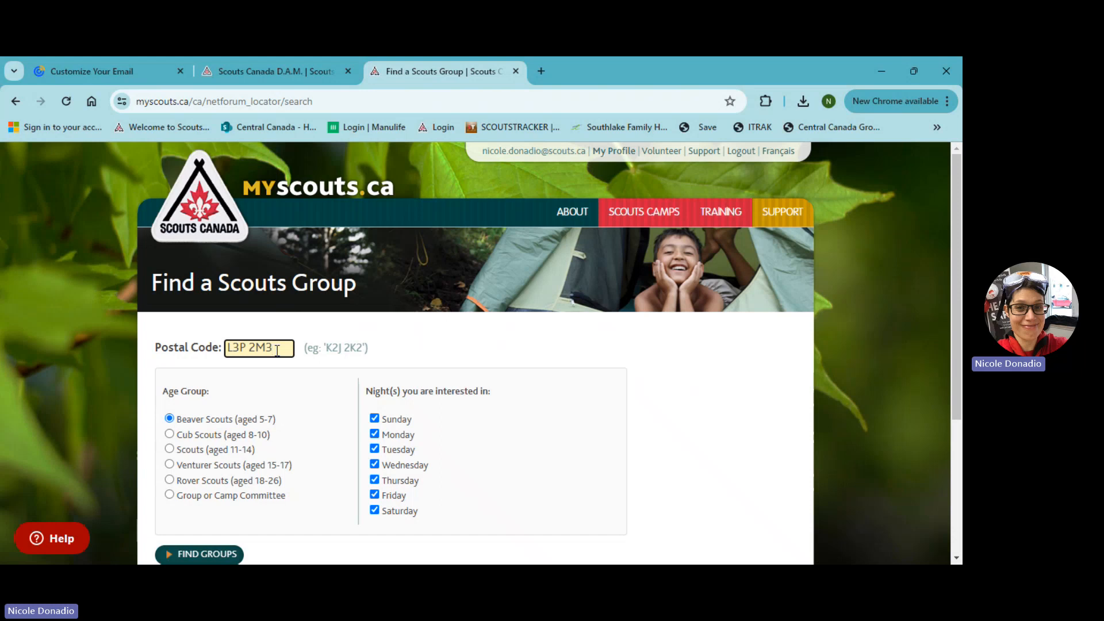
mouse_move(210, 516)
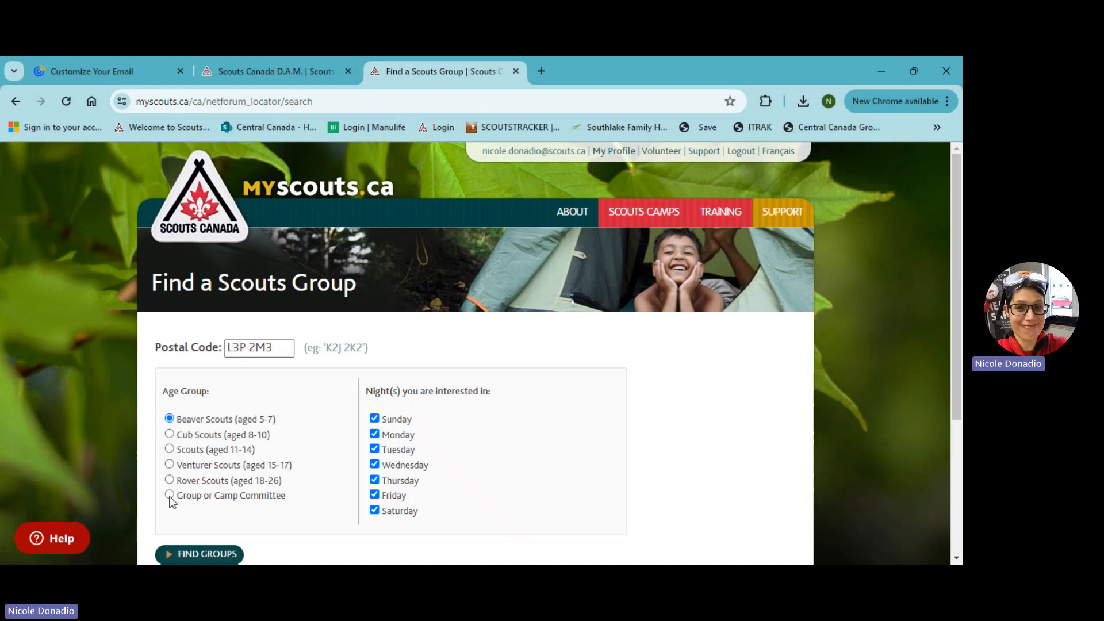
click(169, 495)
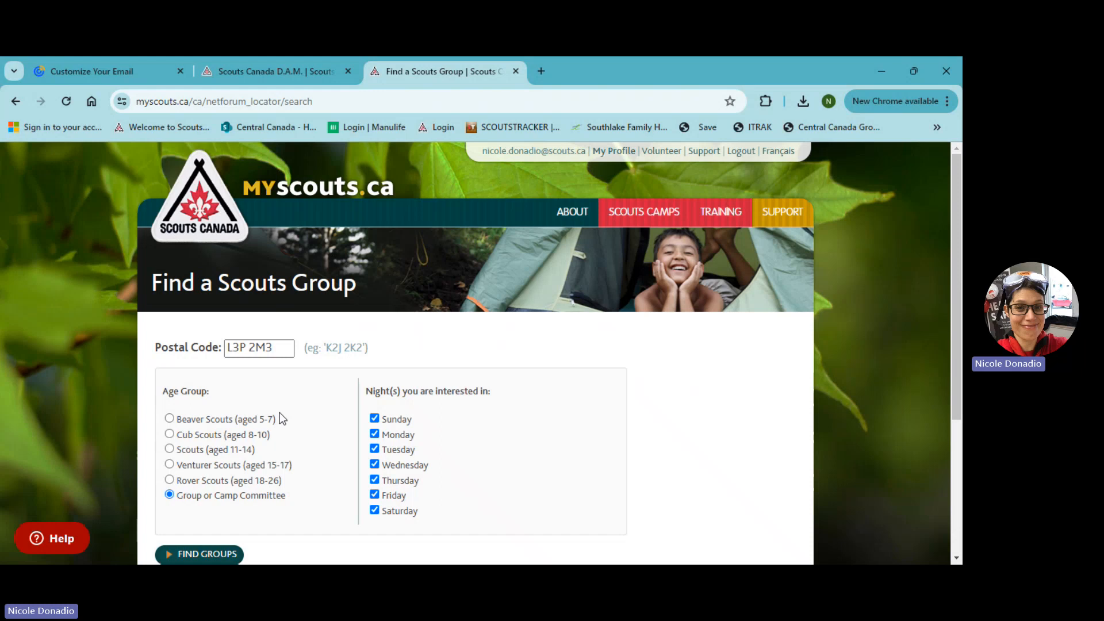
mouse_move(299, 420)
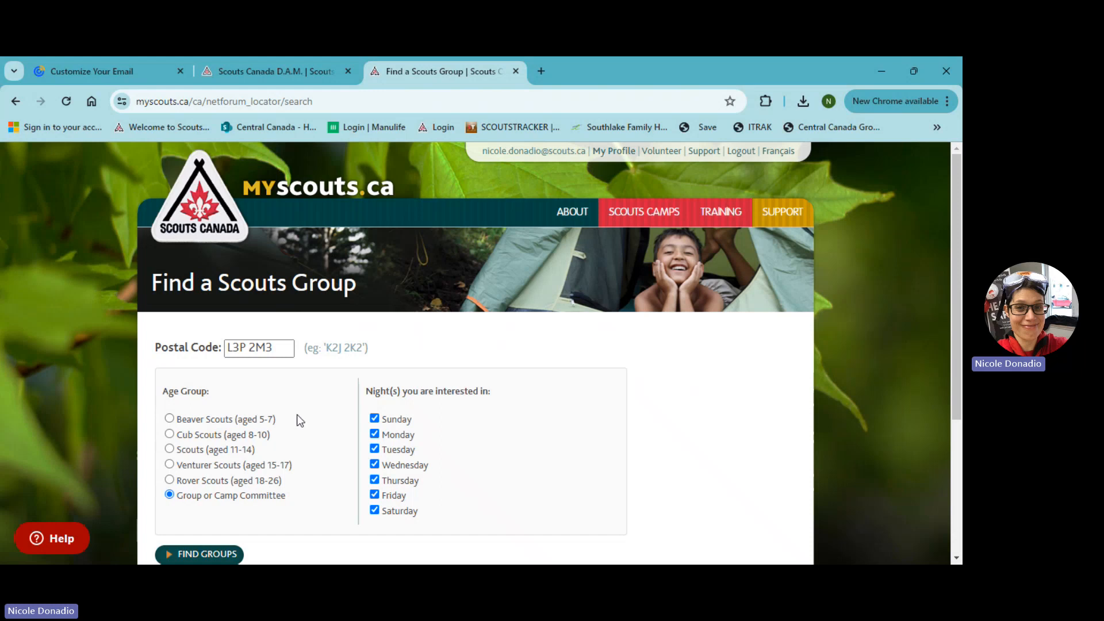
mouse_move(958, 396)
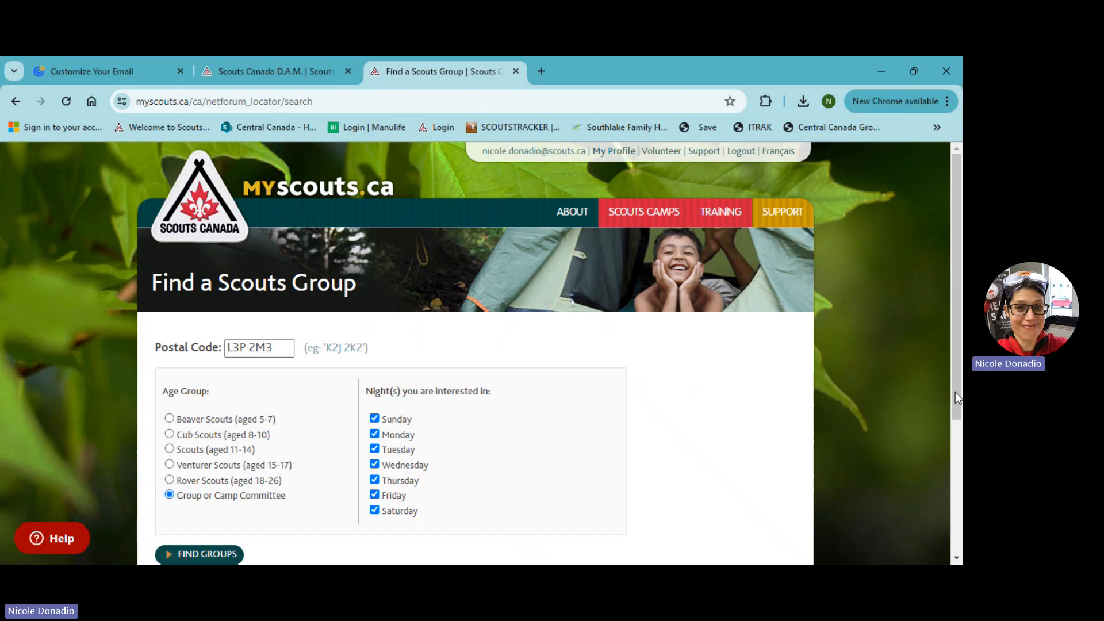
scroll(down, 3)
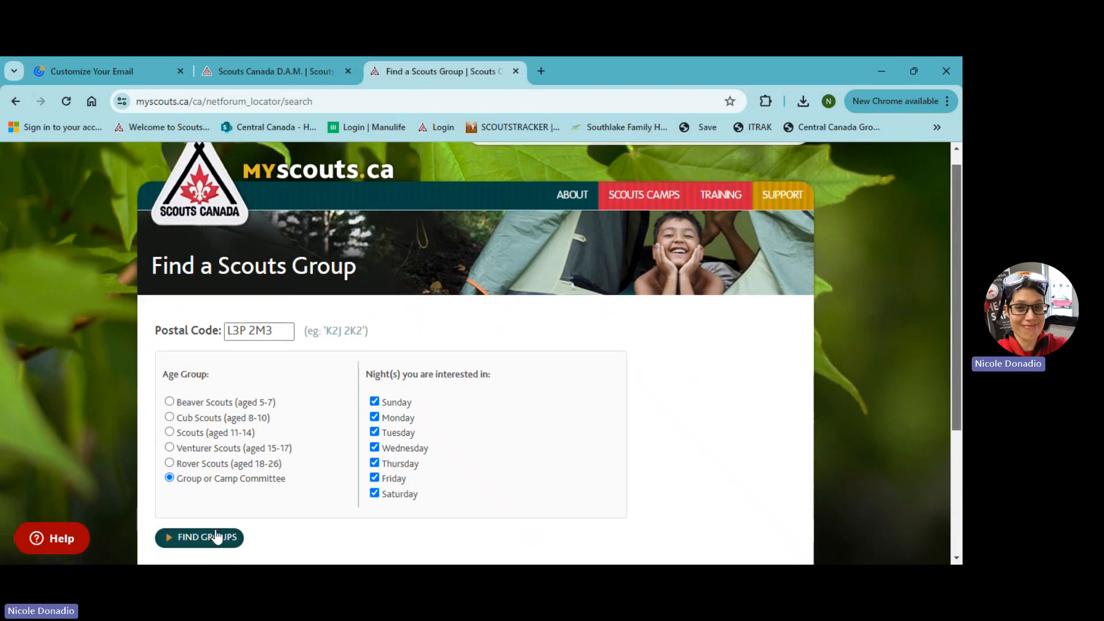
click(200, 536)
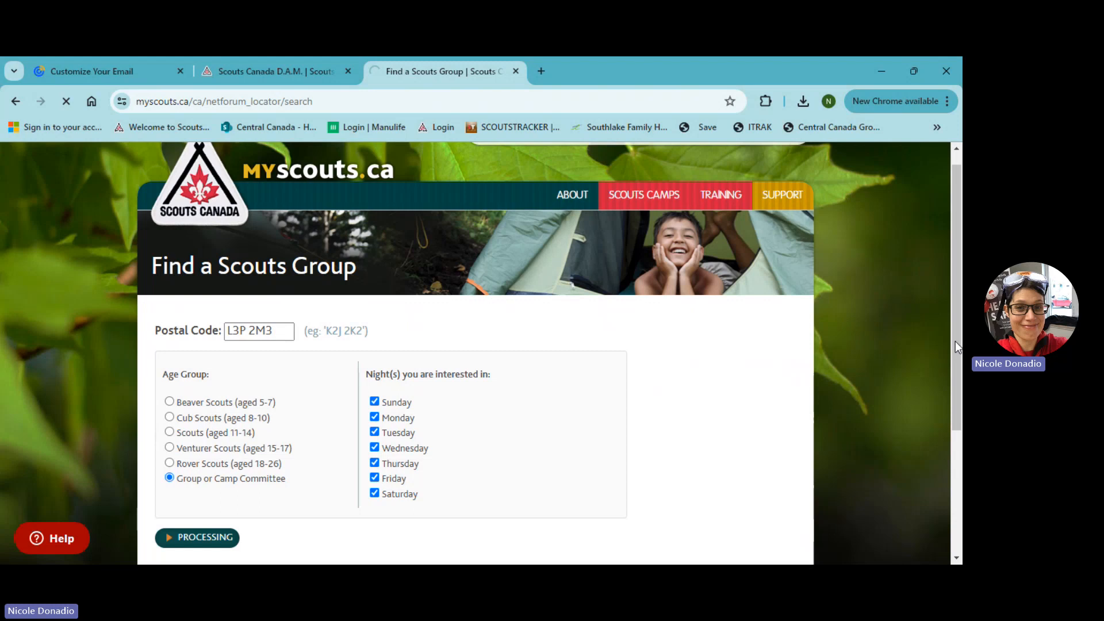
scroll(down, 3)
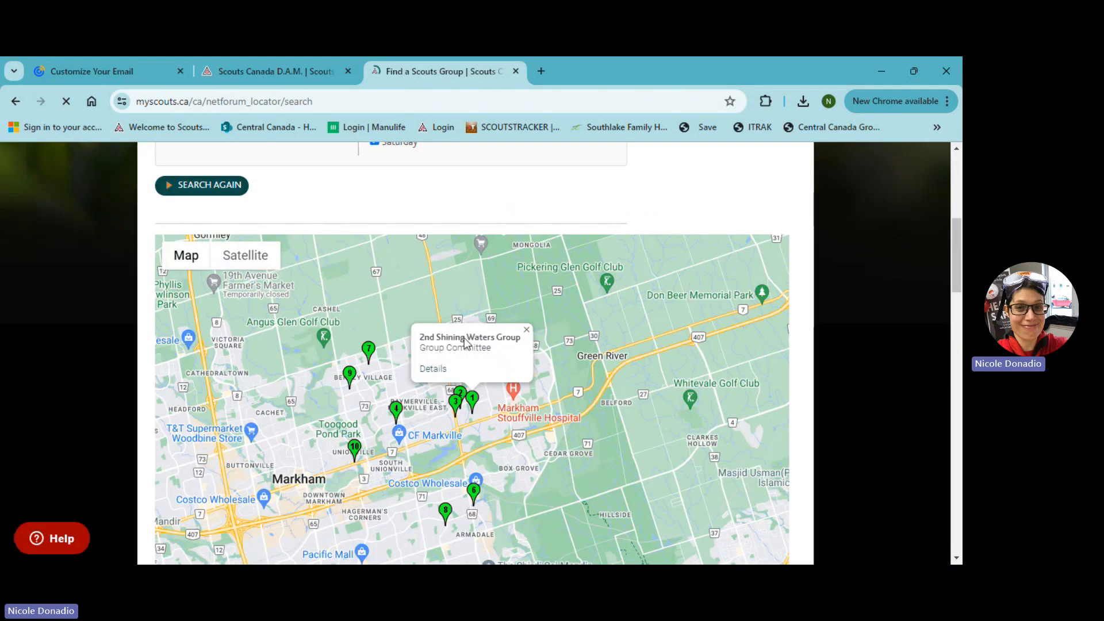
click(433, 368)
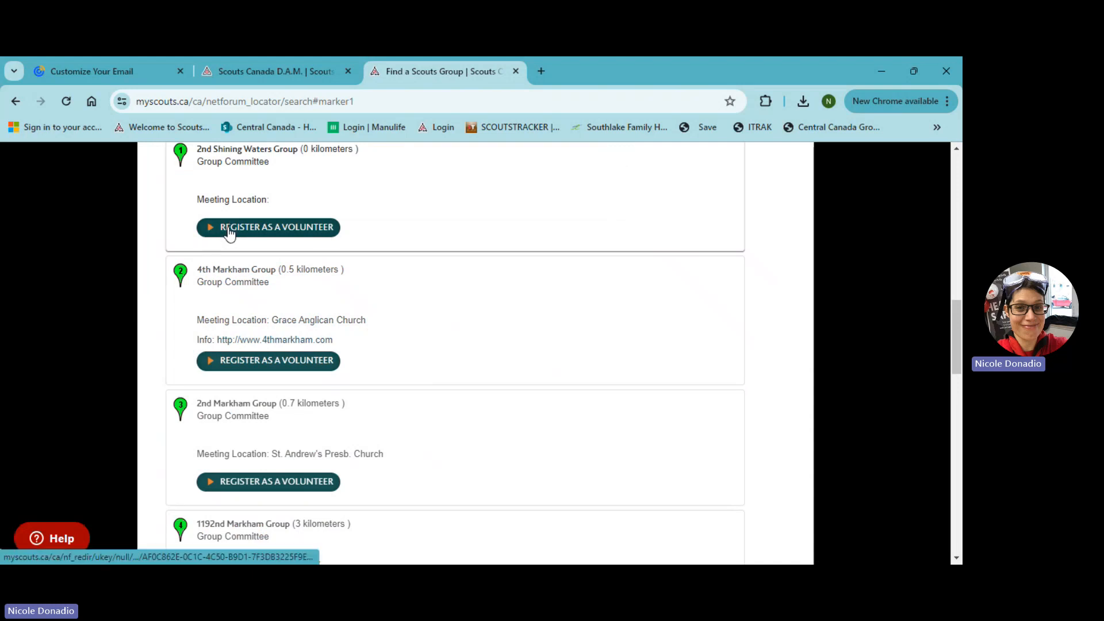
click(267, 226)
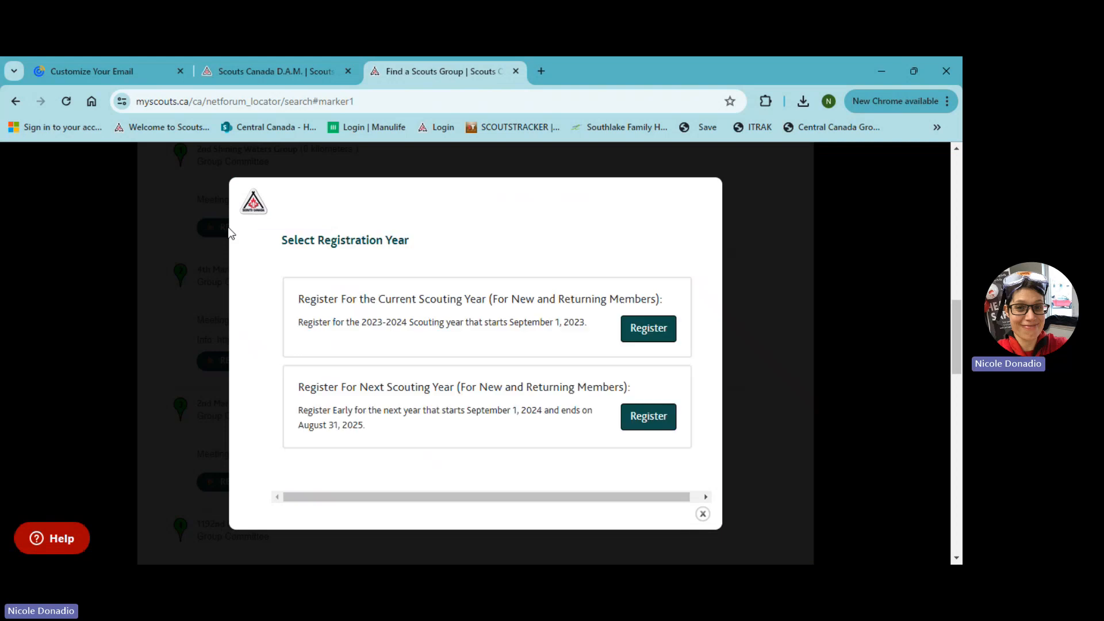
mouse_move(356, 345)
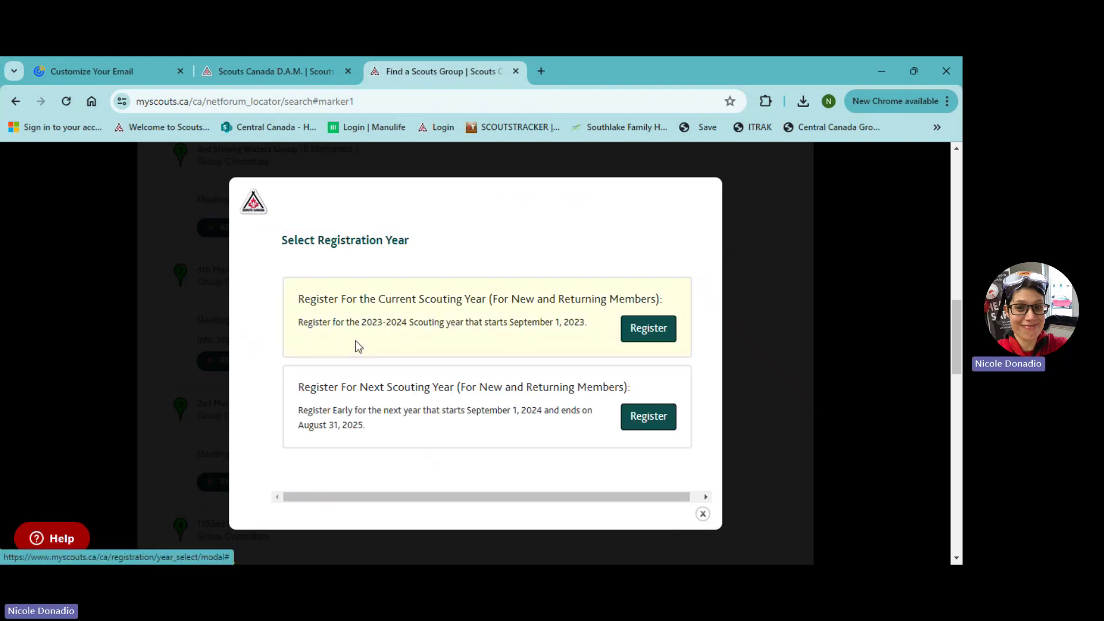
mouse_move(577, 358)
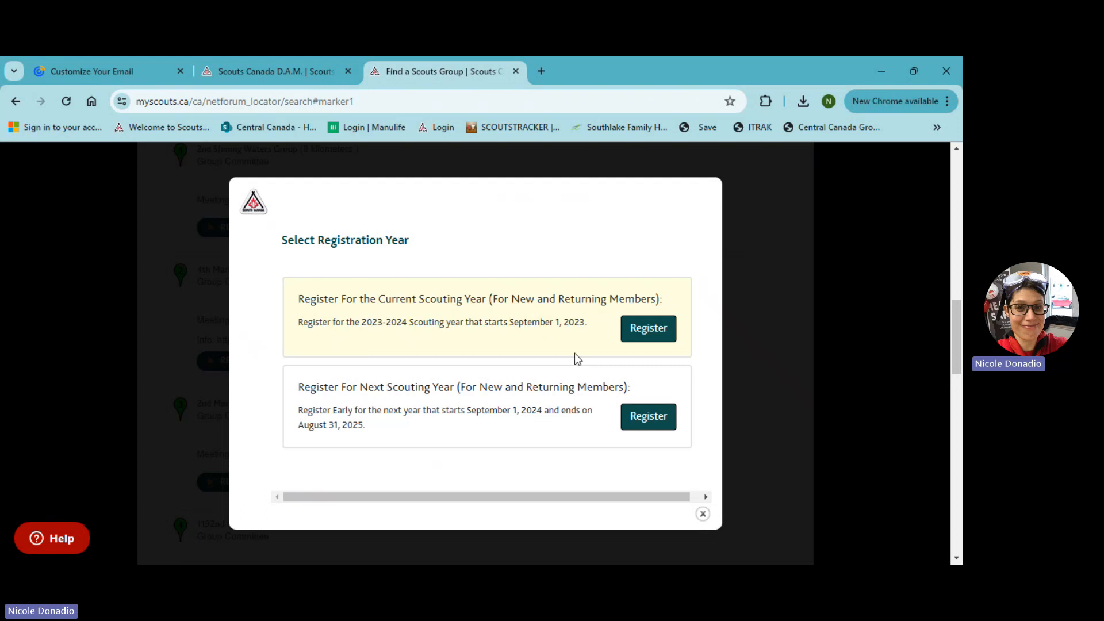
- Register for the current 2023-2024 scouting year
click(646, 328)
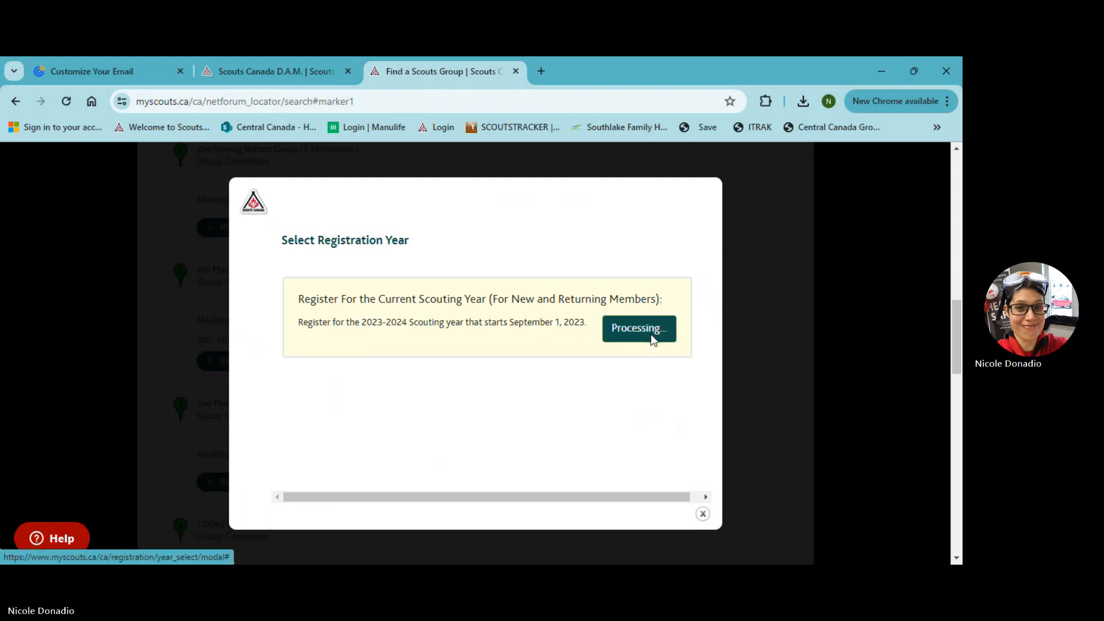
click(637, 328)
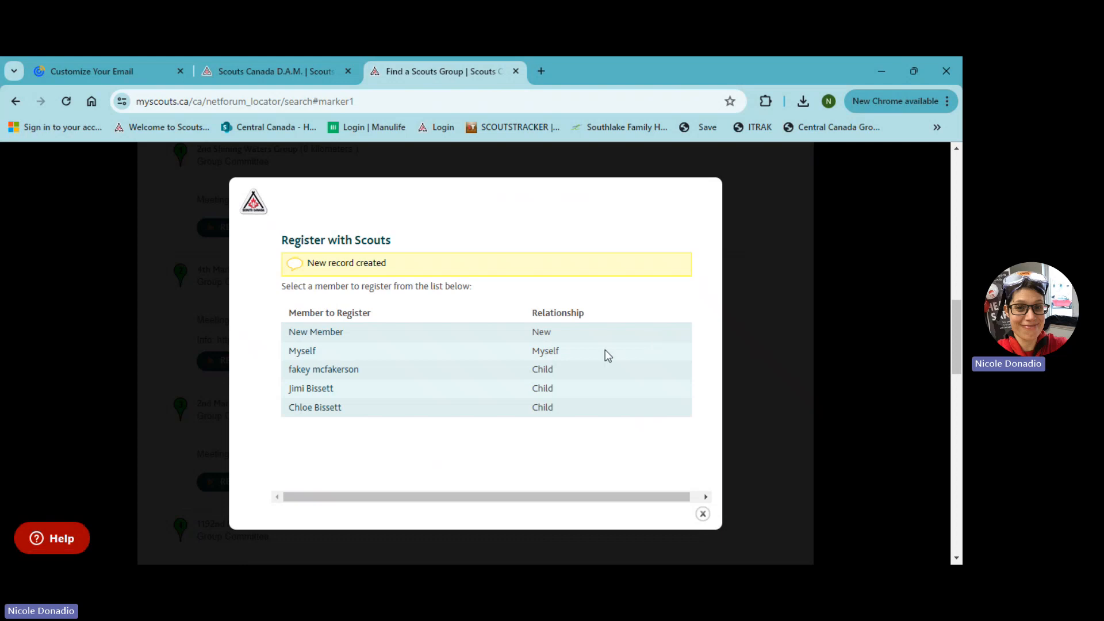
mouse_move(296, 355)
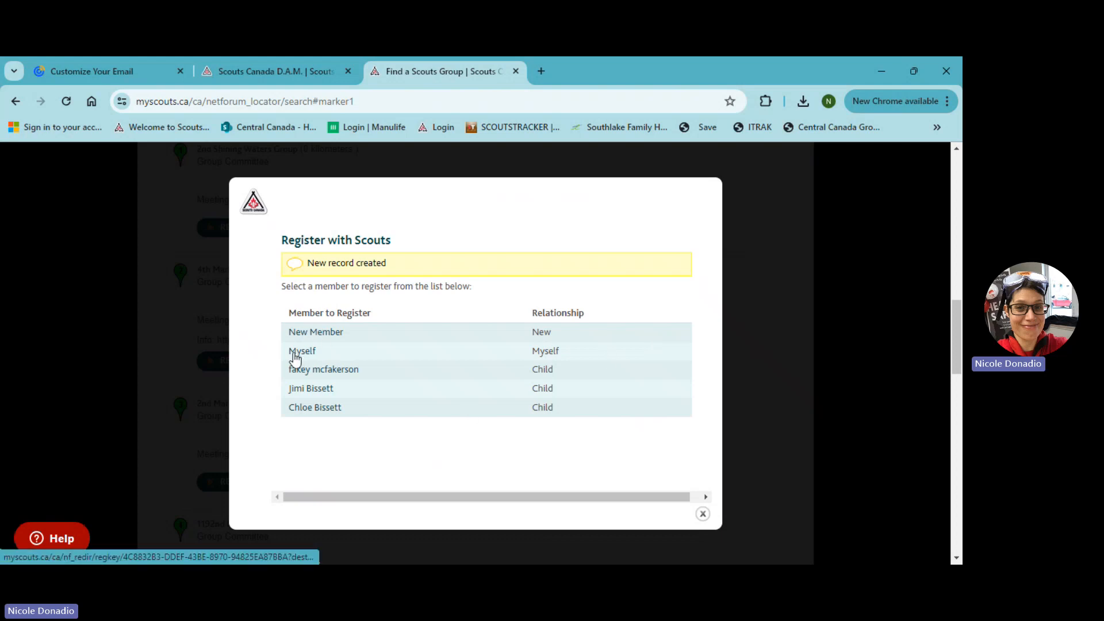
mouse_move(310, 357)
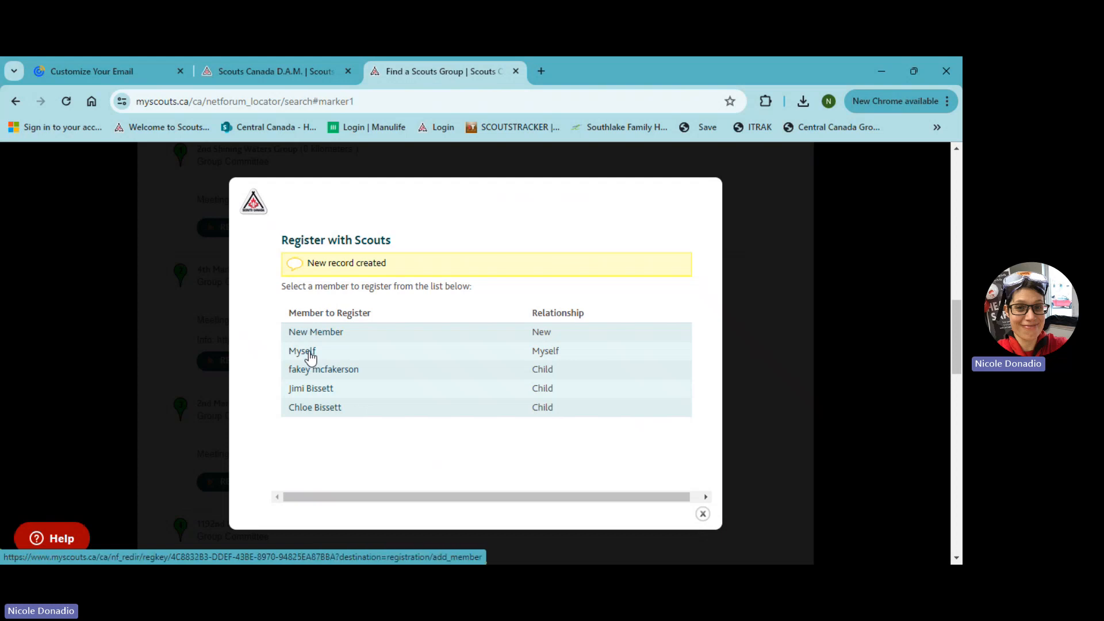
mouse_move(310, 357)
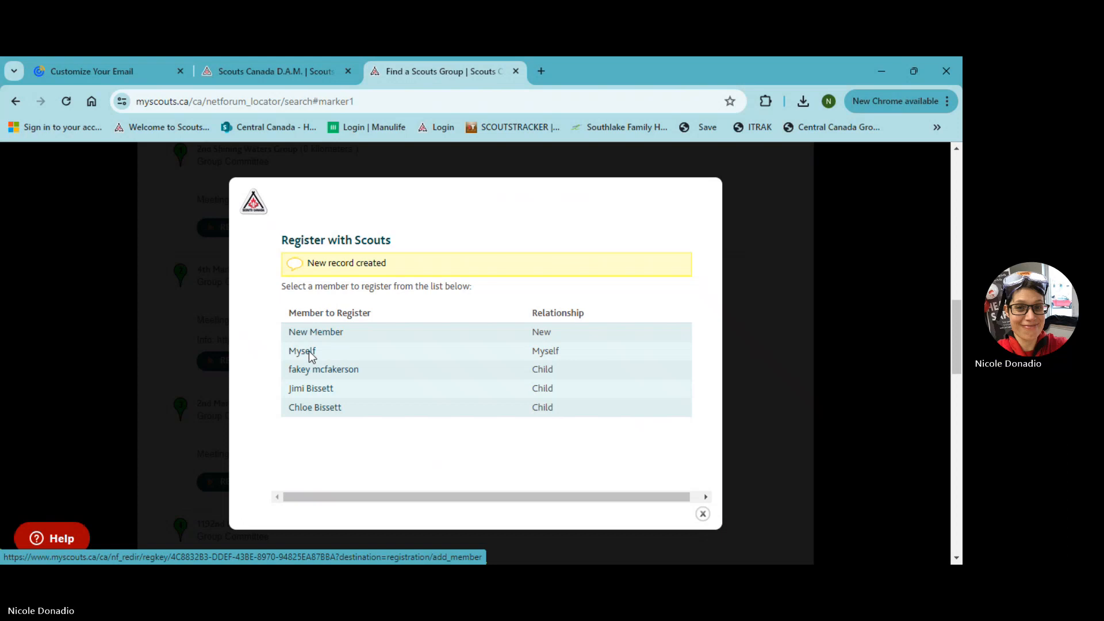
- Register Myself and scroll the volunteer information summary
click(302, 351)
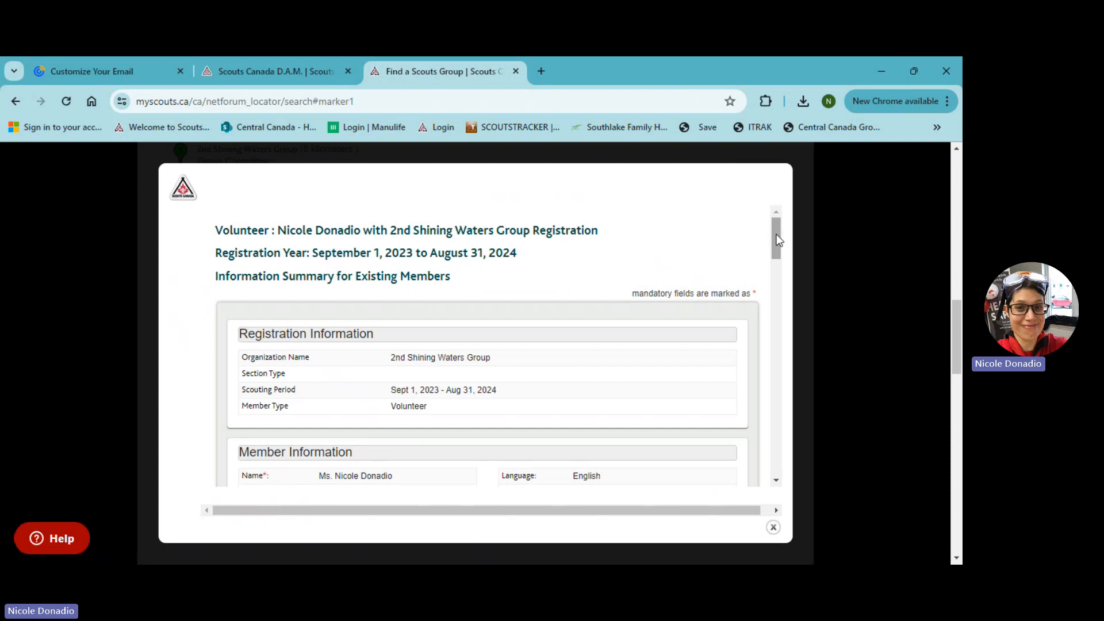
scroll(down, 3)
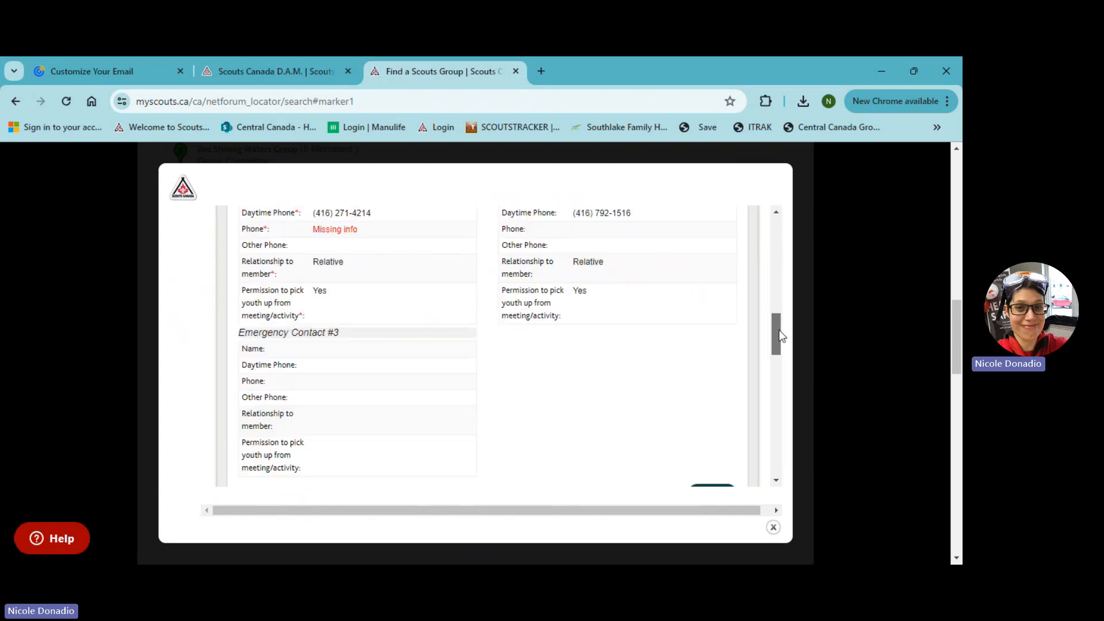